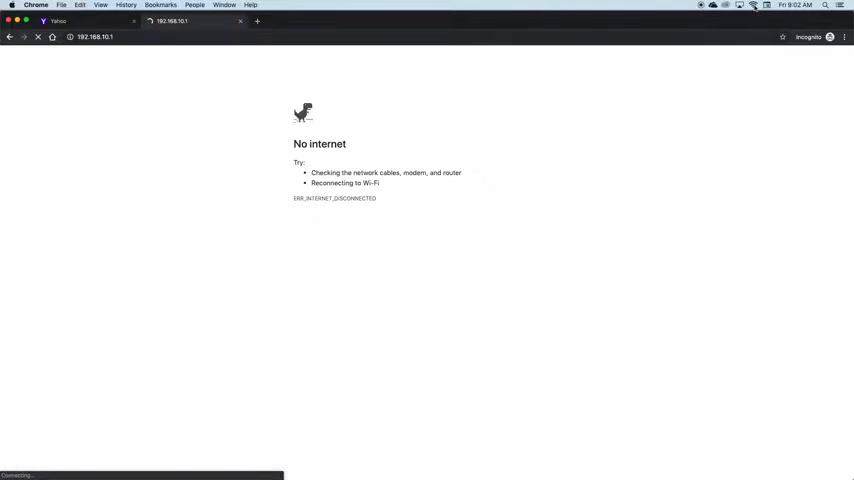
- Reload the 192.168.10.1 tab until the COMFAST login page appears
click(753, 5)
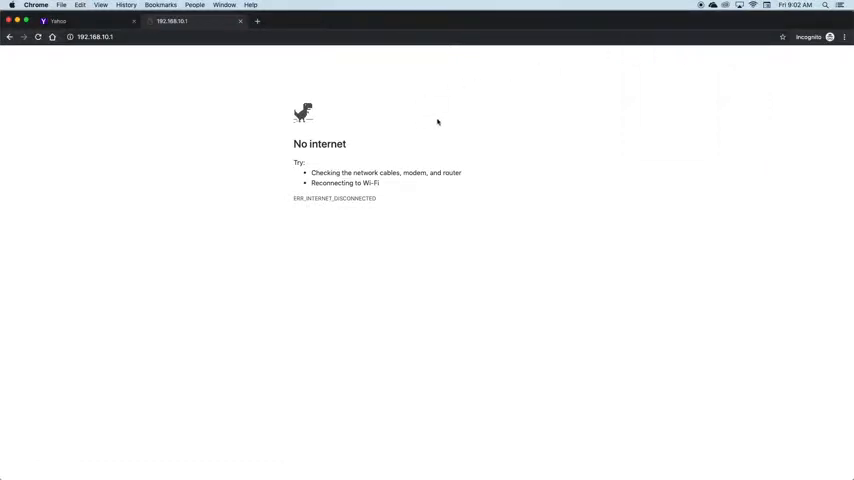
click(95, 37)
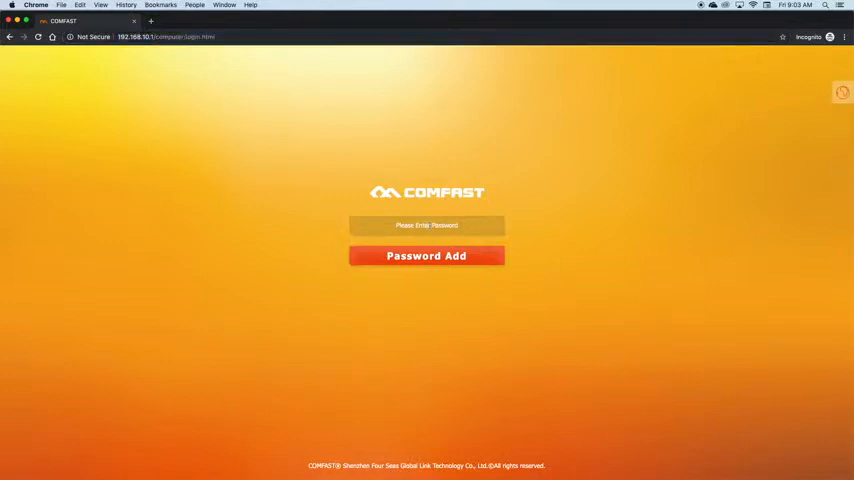
click(841, 92)
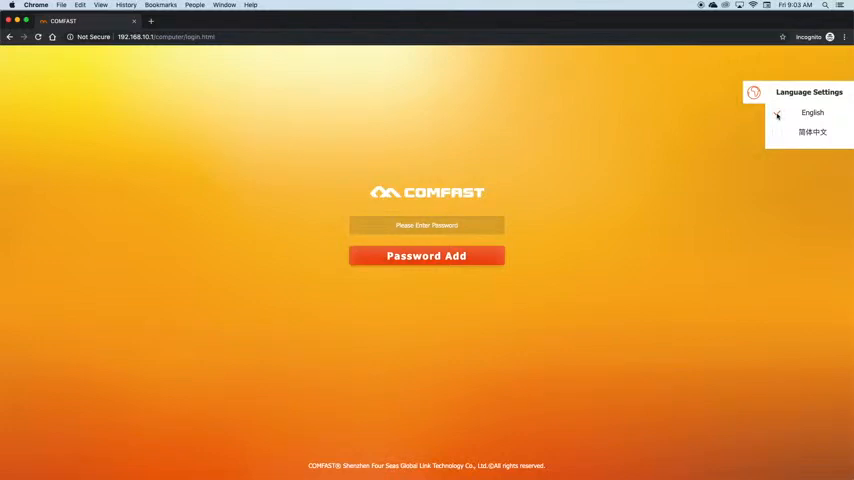
click(812, 112)
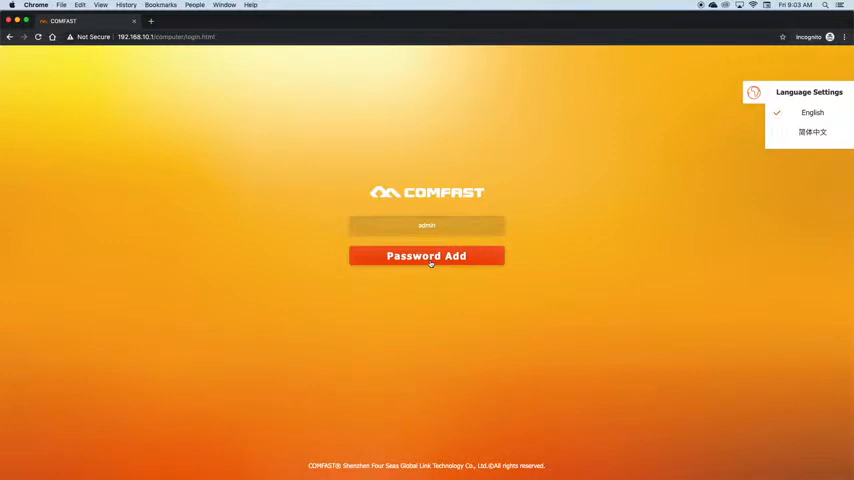
click(426, 256)
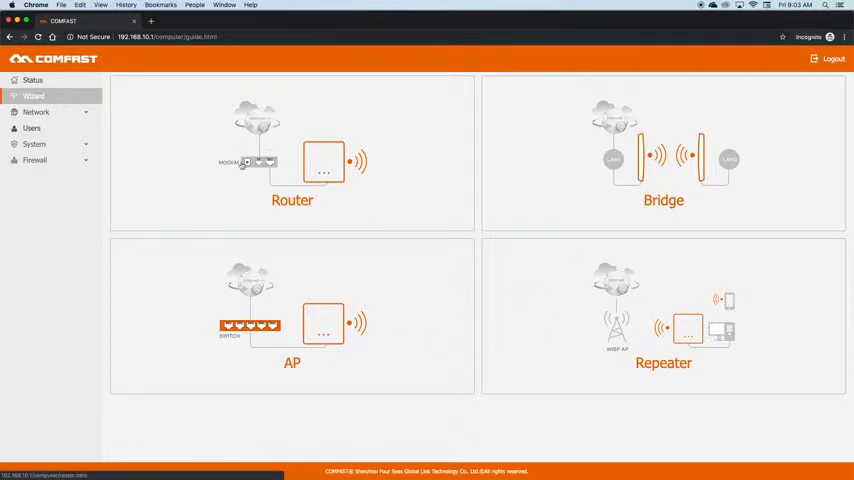
- Go to System > Manage Config > Change Password
click(34, 143)
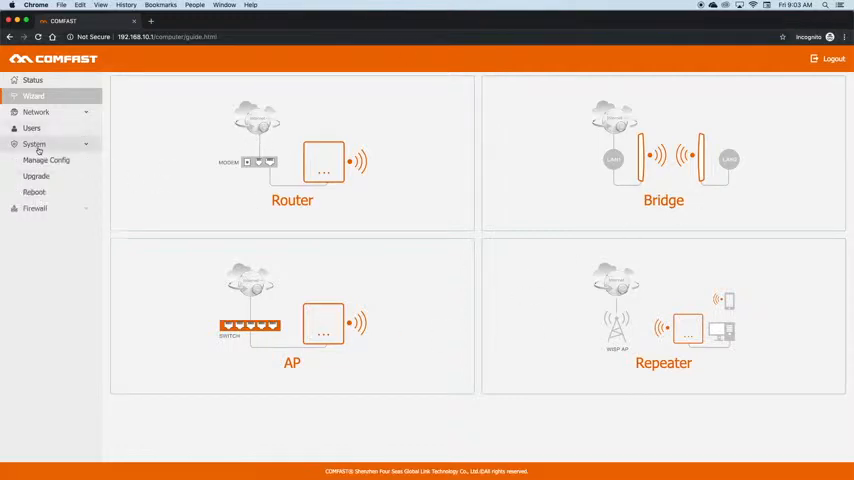
click(34, 143)
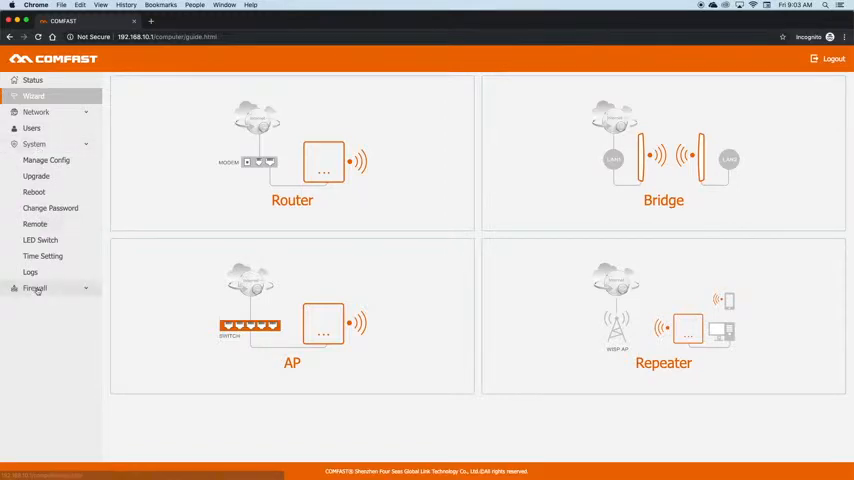
click(46, 160)
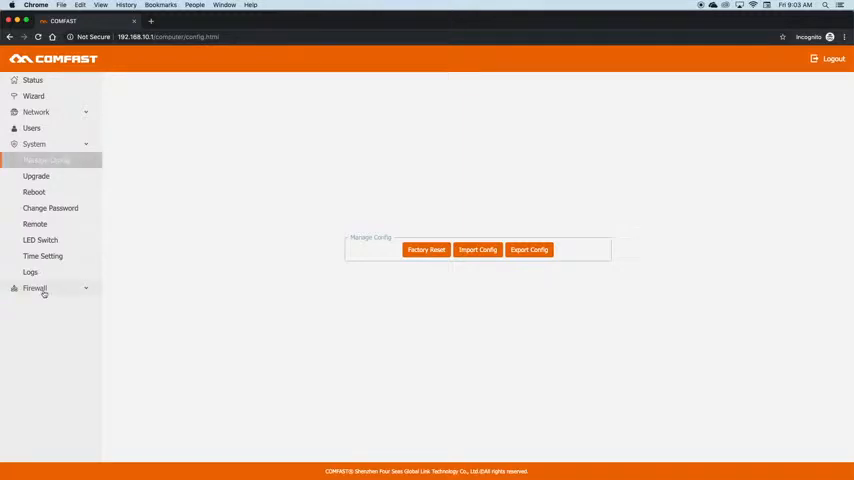
click(50, 208)
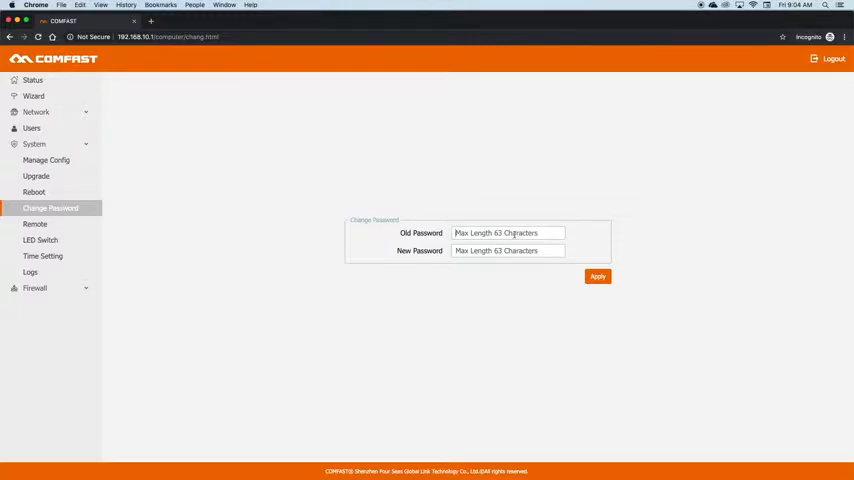
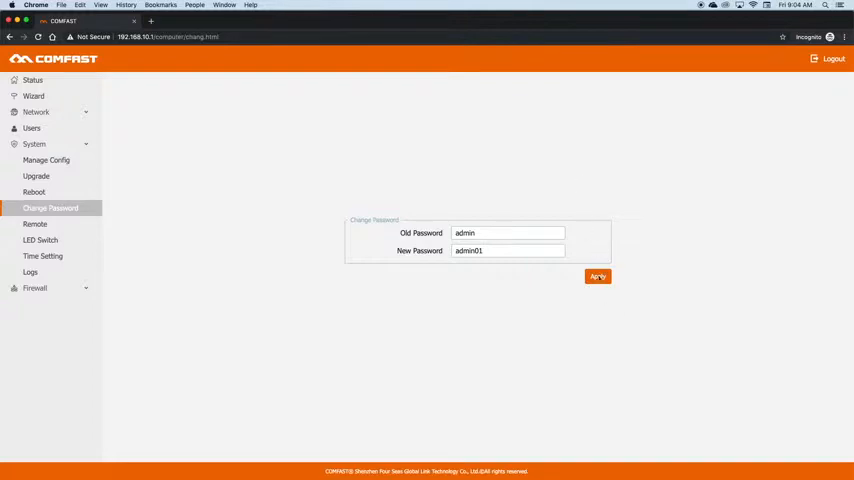
click(597, 276)
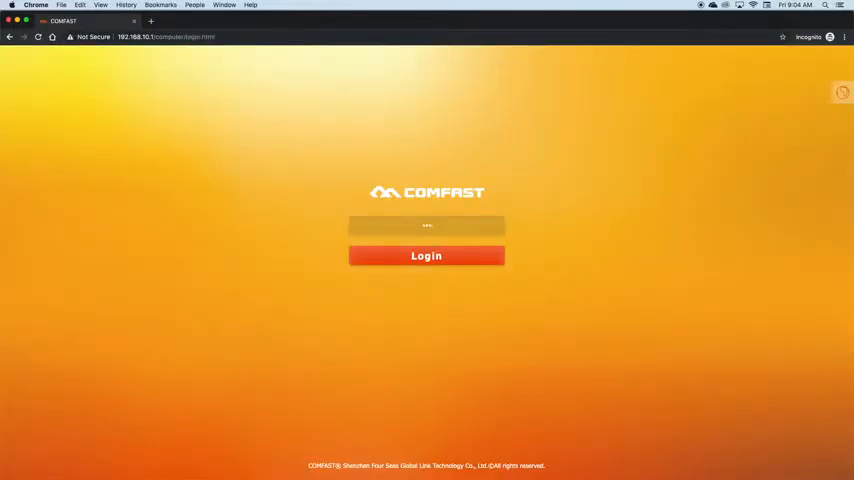
text(password)
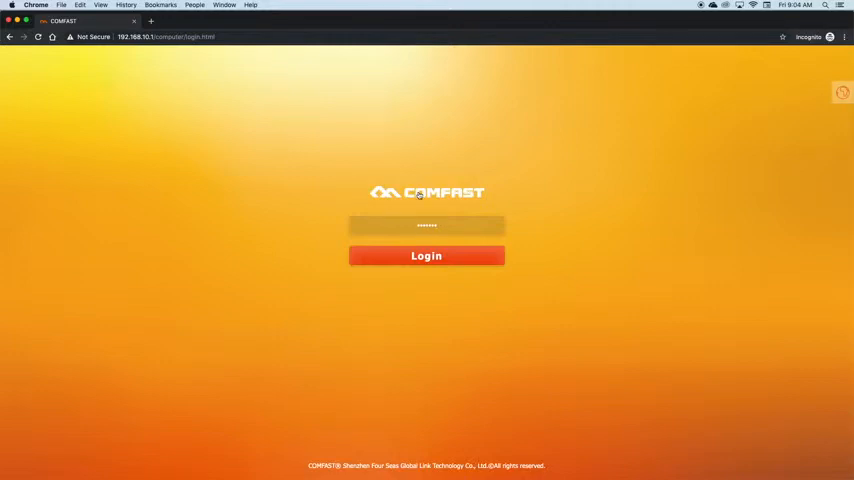
click(426, 256)
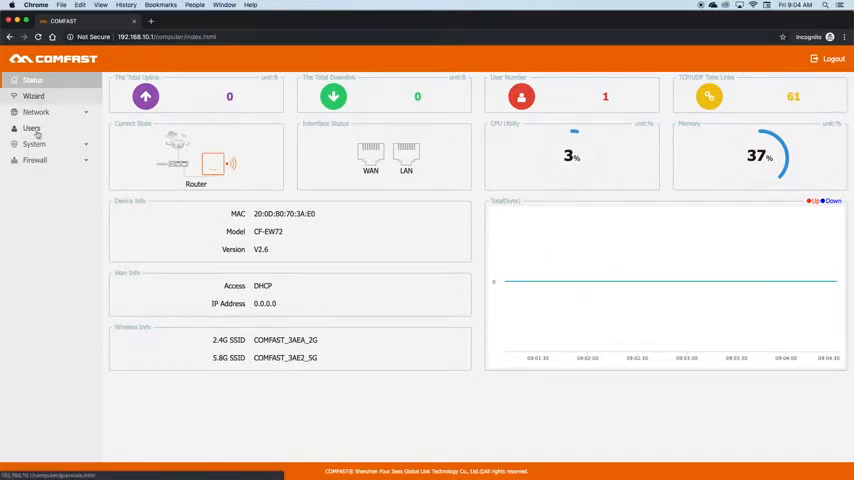
click(34, 143)
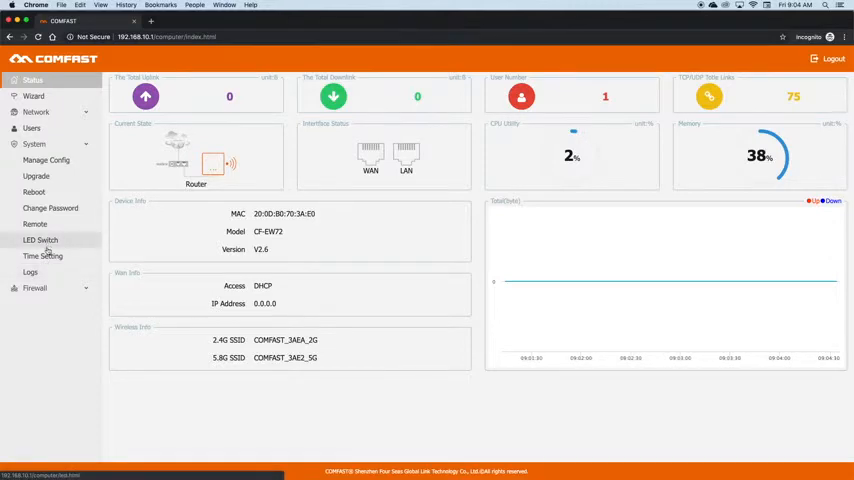
click(40, 240)
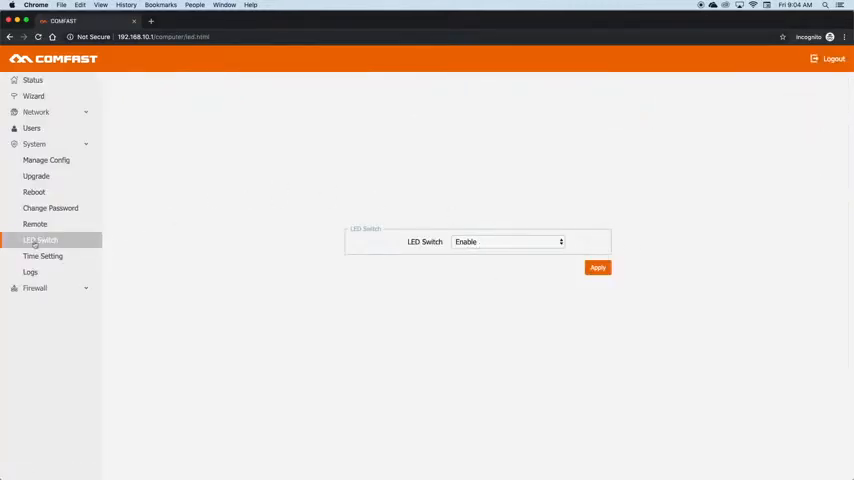
- Set the time zone to (UTC-05:00) Eastern Time (USA & Canada) and apply
click(42, 256)
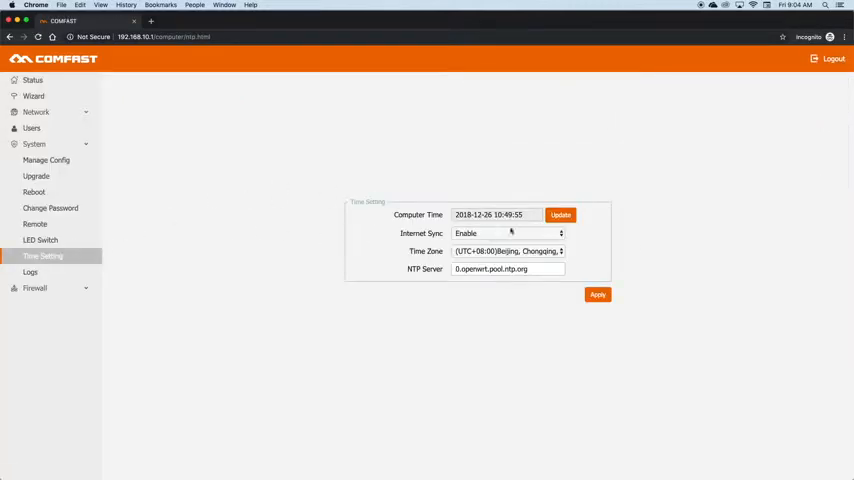
mouse_move(341, 247)
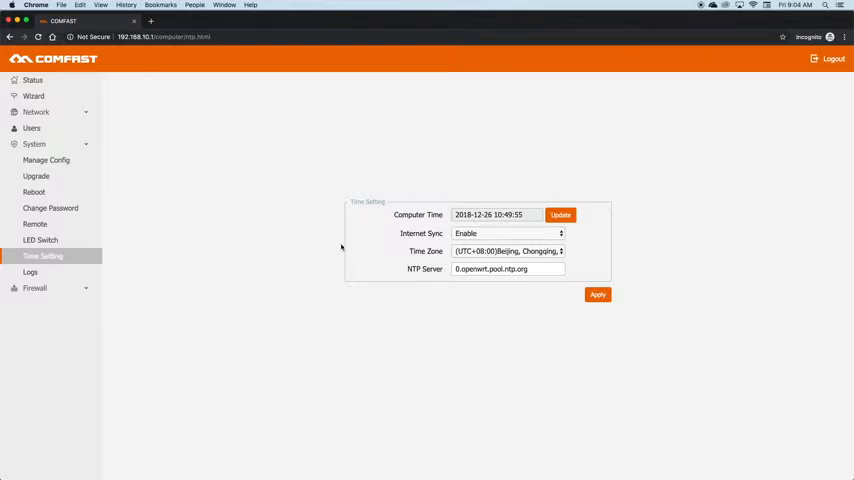
click(507, 251)
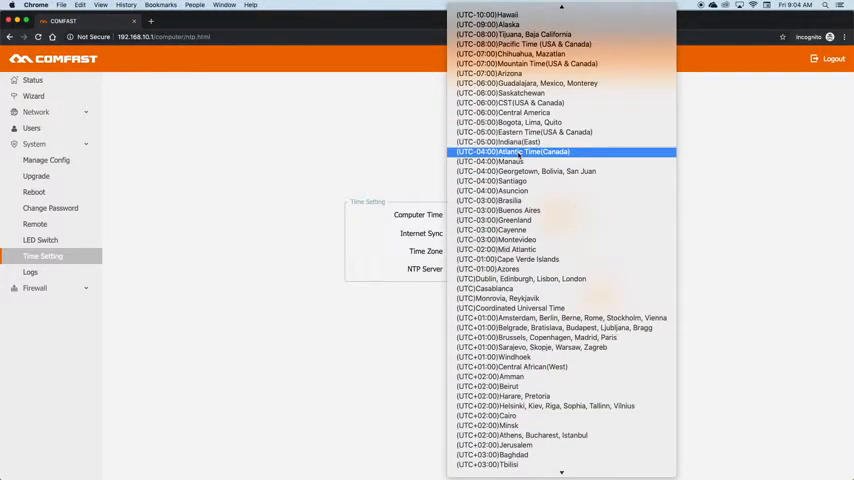
click(509, 132)
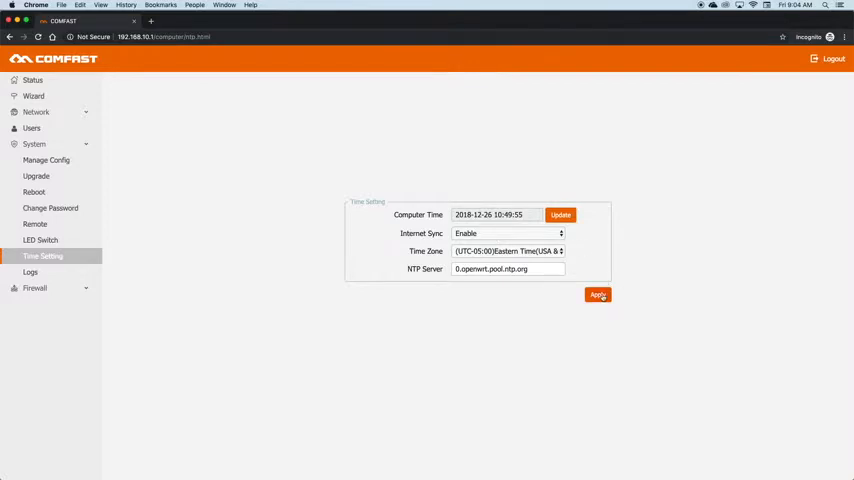
click(33, 96)
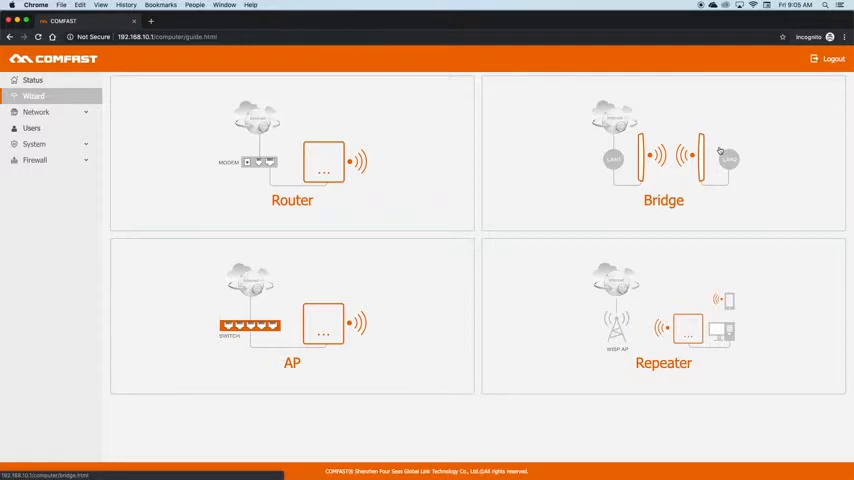
mouse_move(720, 152)
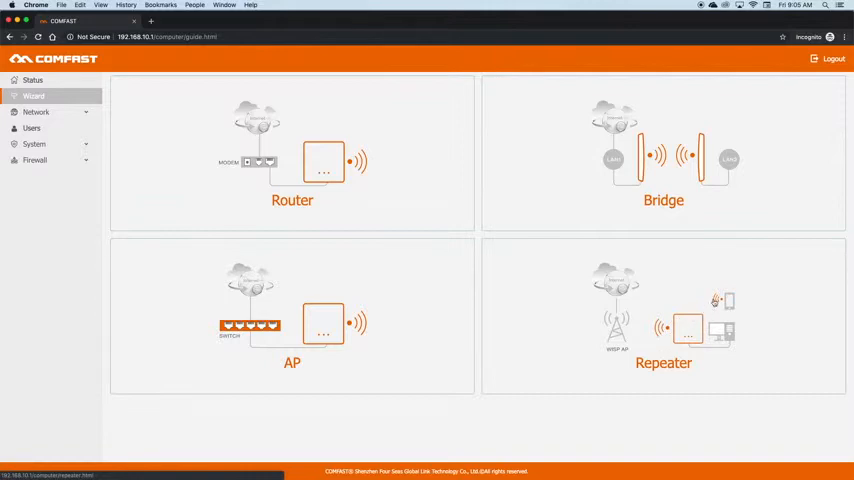
mouse_move(578, 344)
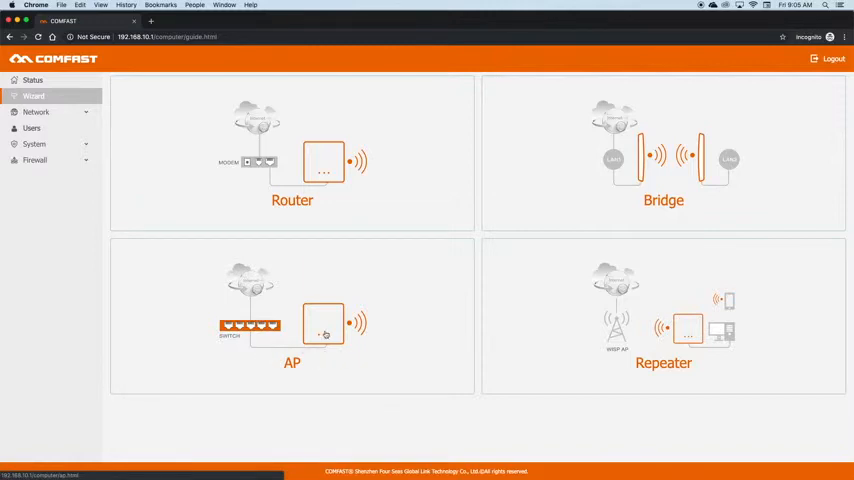
- Launch the AP mode wizard at its LAN settings step (IP 192.168.10.1)
click(323, 322)
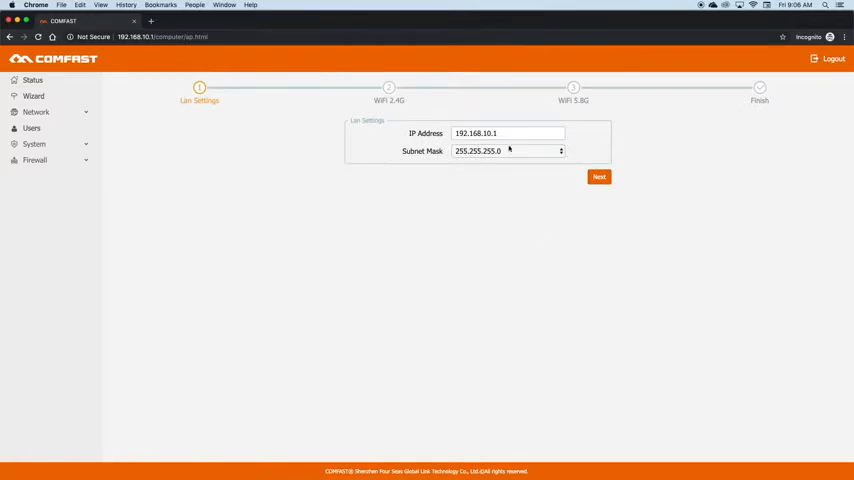
click(598, 177)
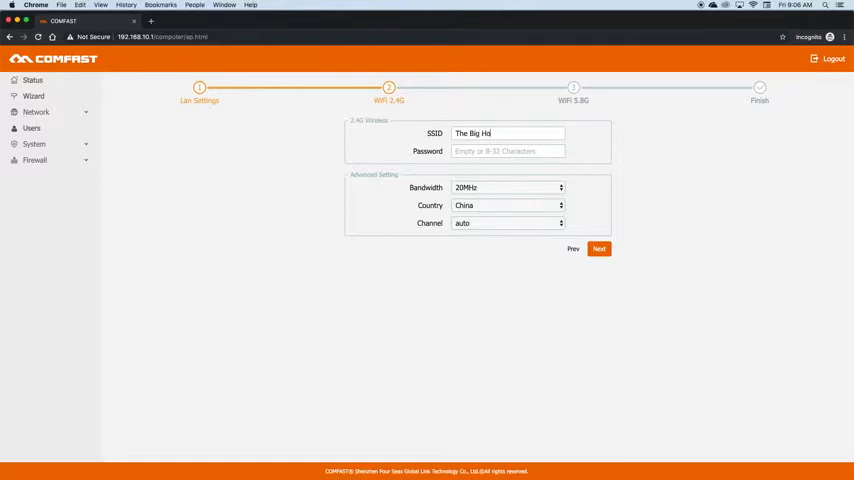
text(House 2.4)
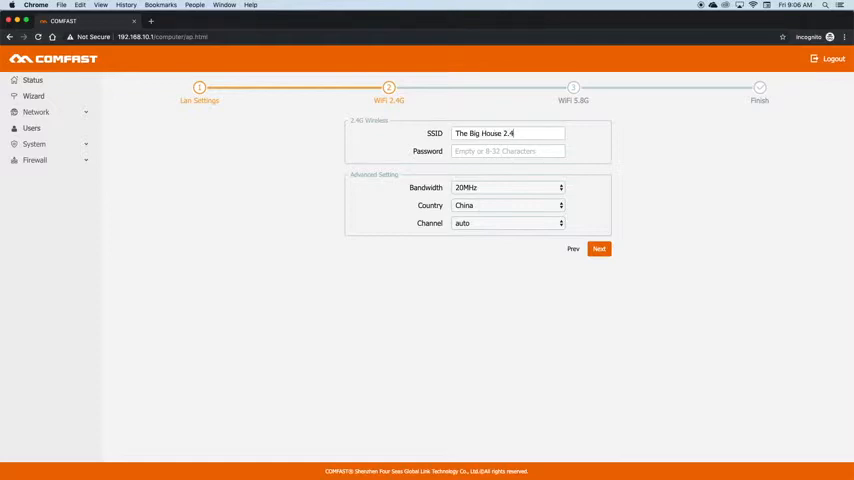
click(508, 151)
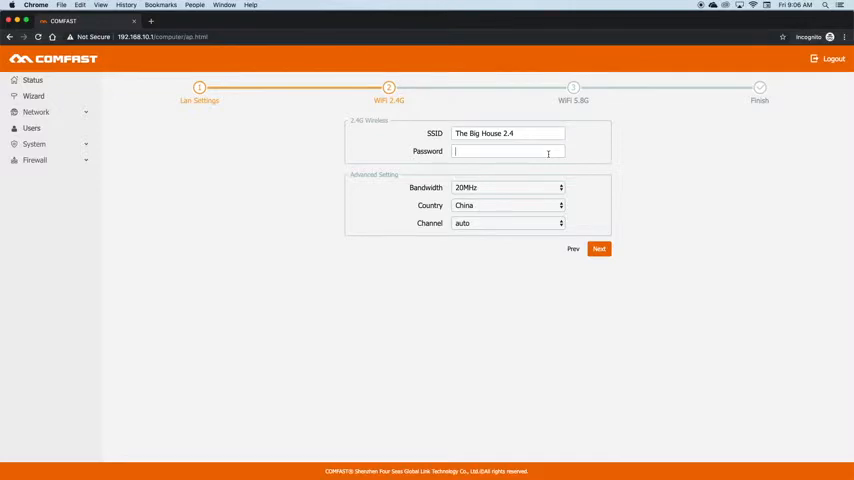
click(508, 151)
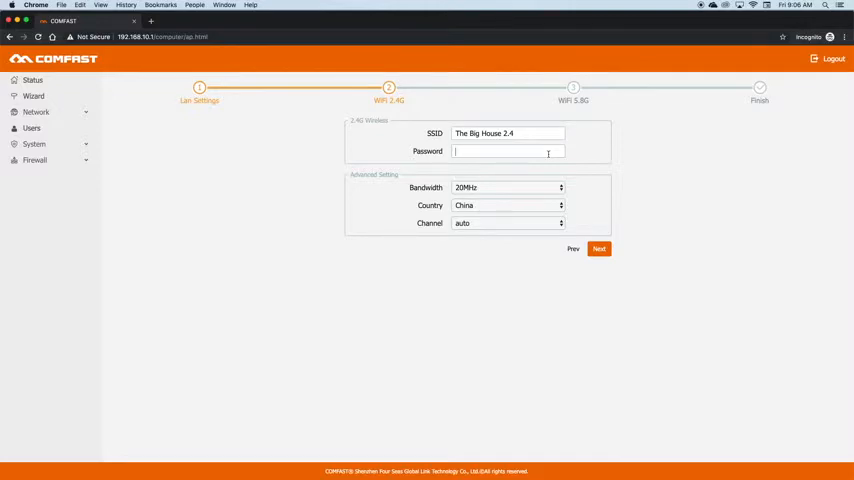
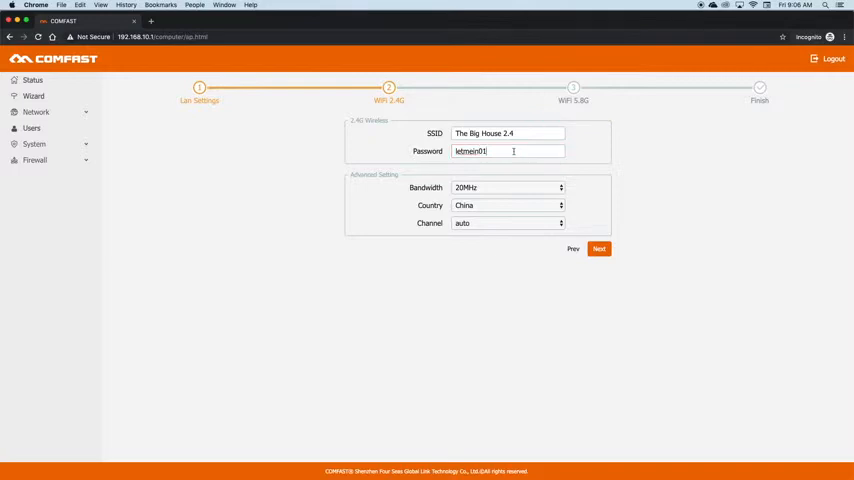
- Set the 2.4G country region to U.S.A and continue to 5.8G settings
click(508, 205)
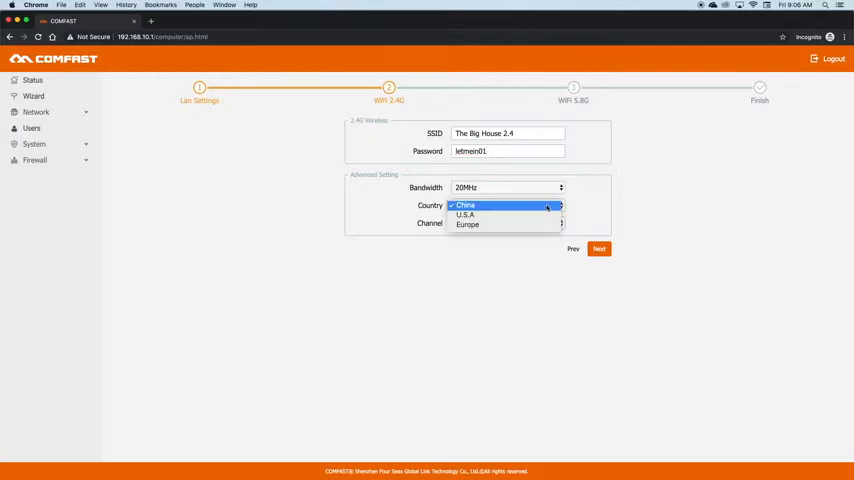
click(464, 215)
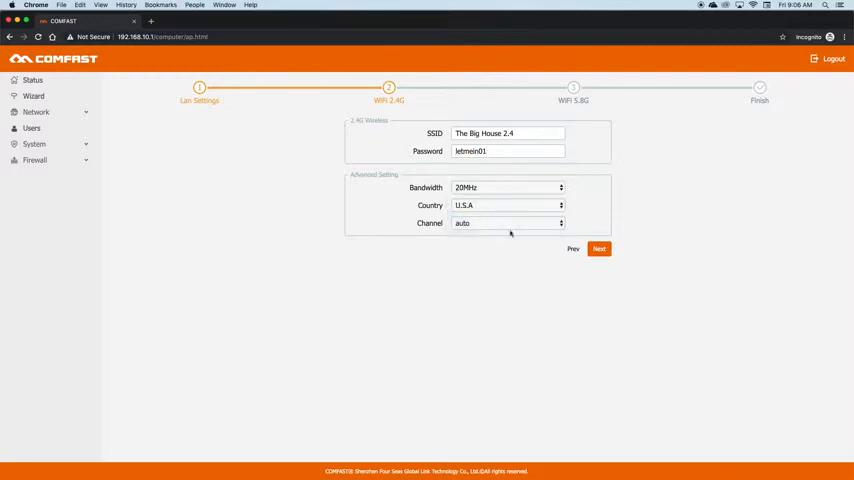
click(599, 248)
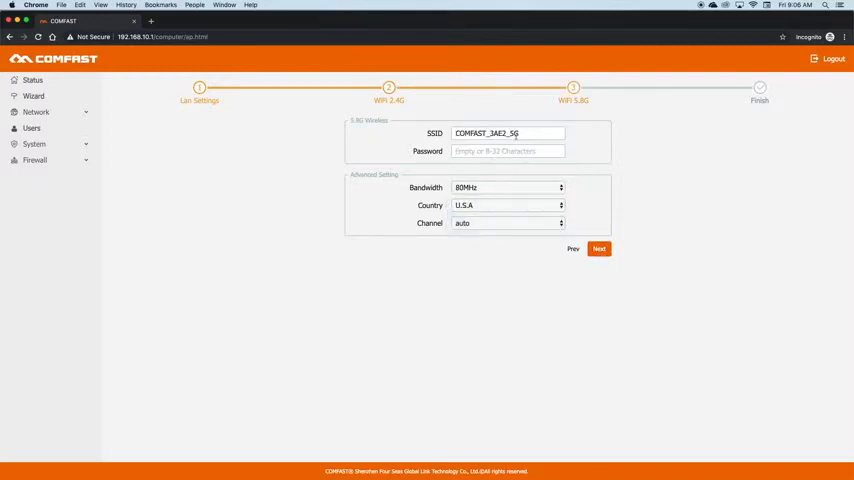
text(The Big House 5)
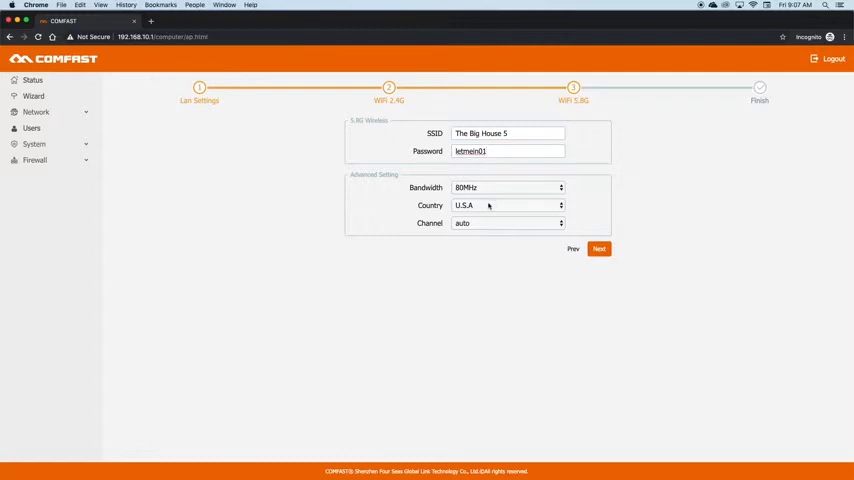
click(599, 248)
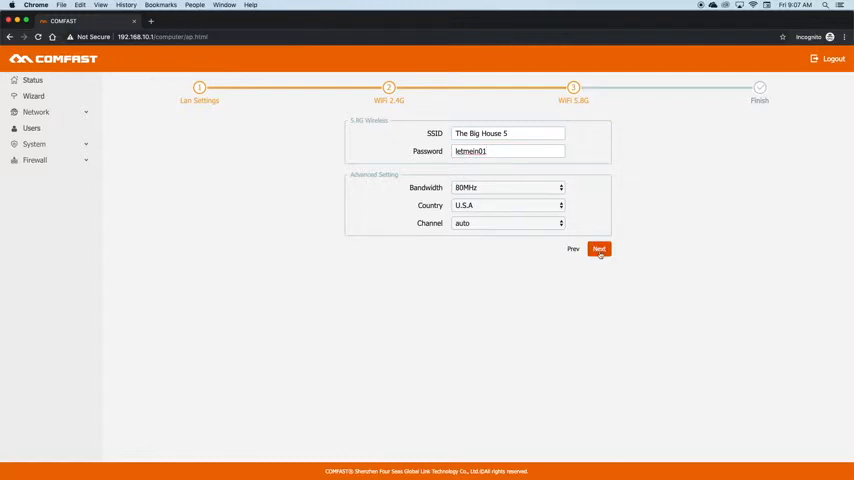
click(598, 249)
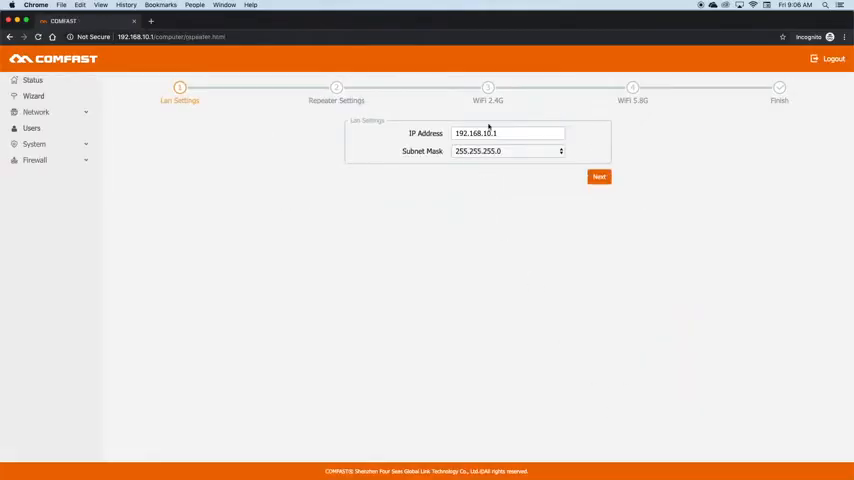
- Advance to Repeater Settings and scan for nearby 5.8GHz networks
click(599, 177)
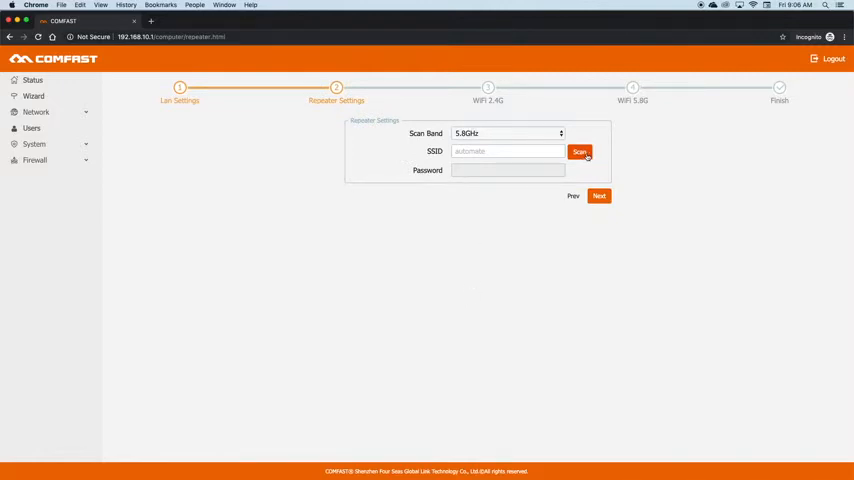
click(579, 151)
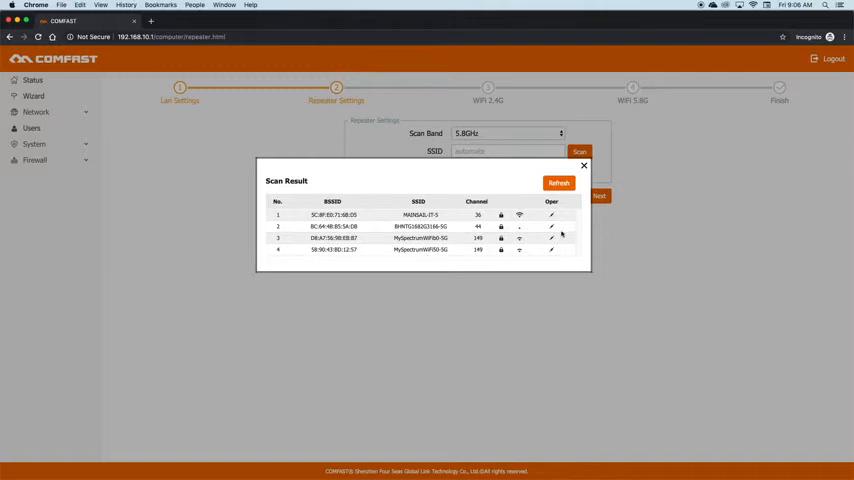
click(584, 165)
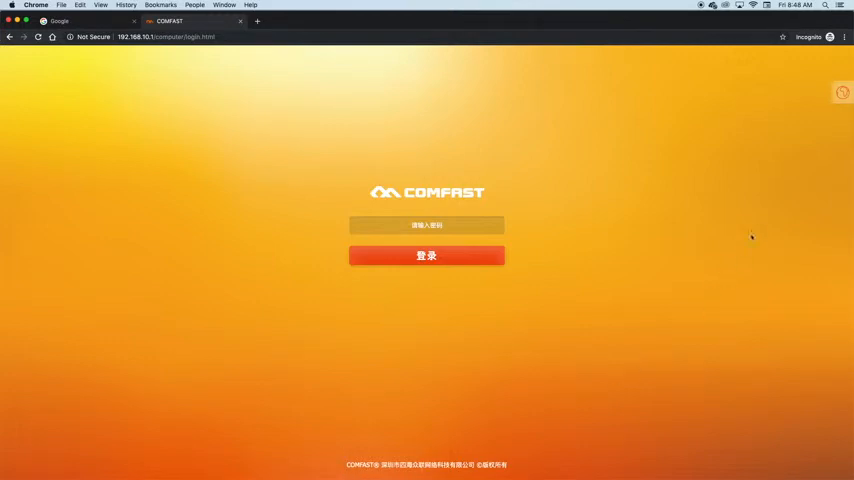
- Switch the COMFAST login page to English and log in with the admin password
click(842, 92)
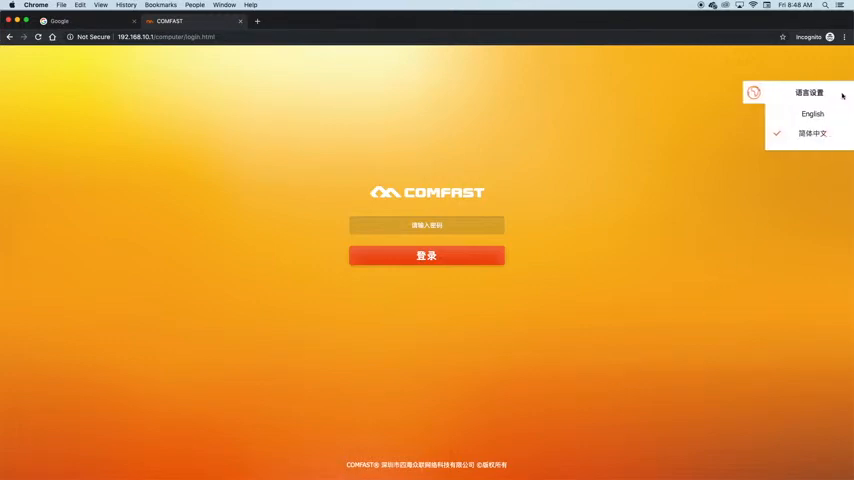
click(812, 113)
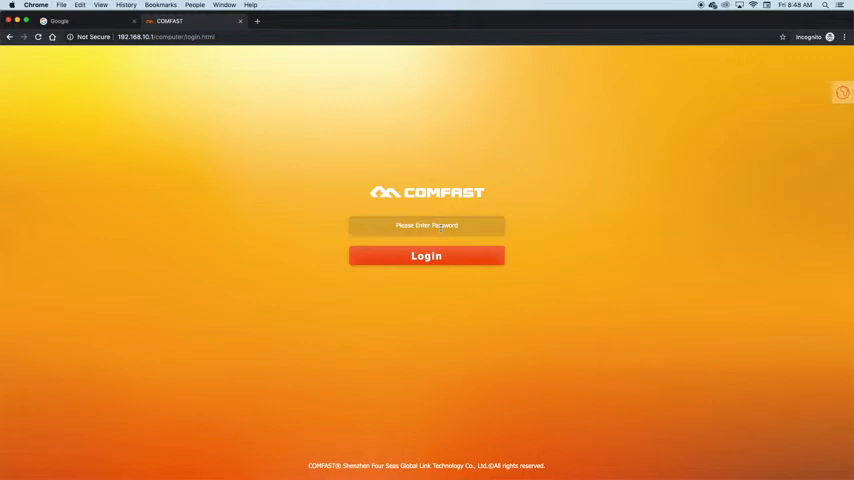
click(426, 225)
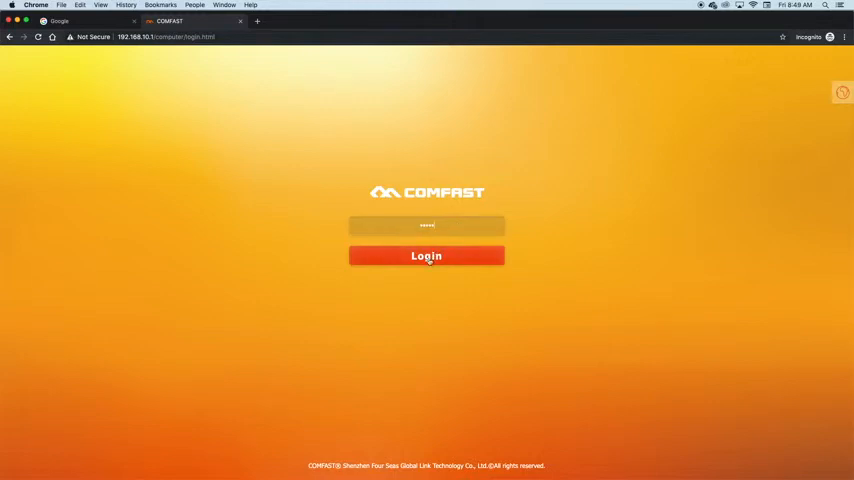
click(426, 256)
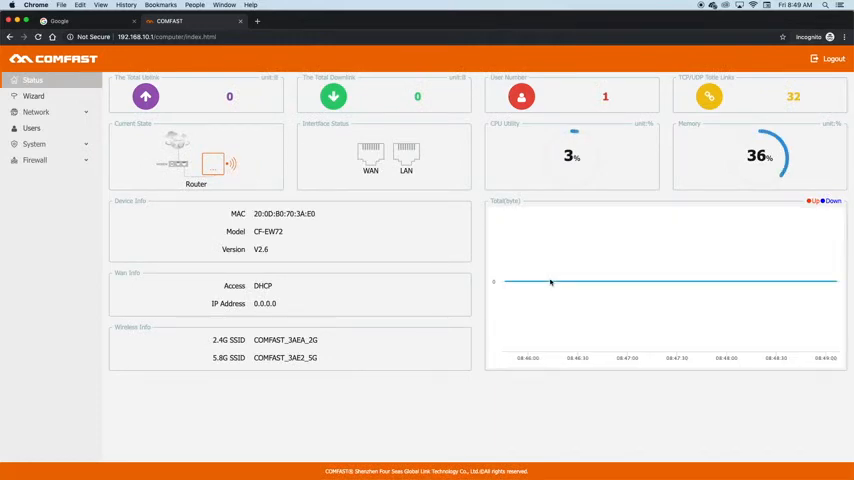
mouse_move(550, 283)
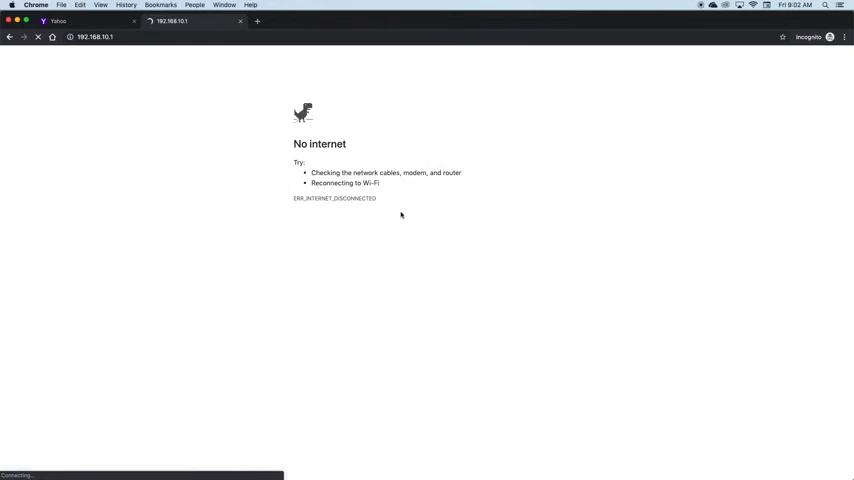
mouse_move(357, 310)
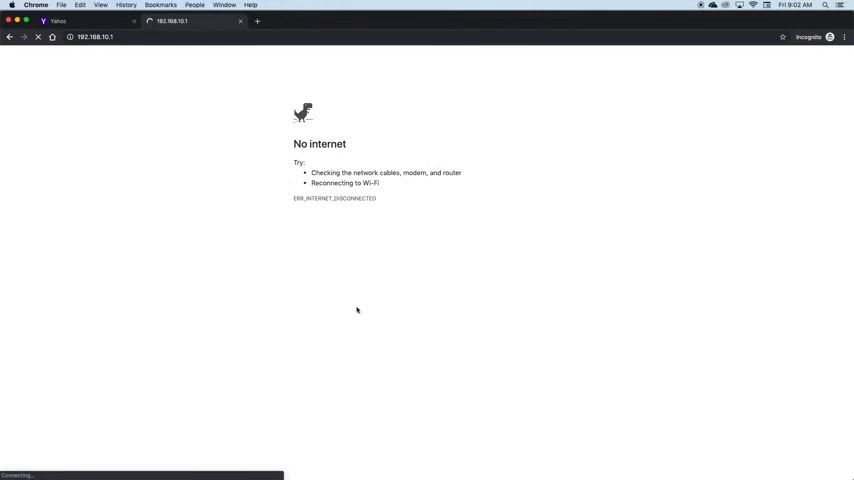
mouse_move(500, 253)
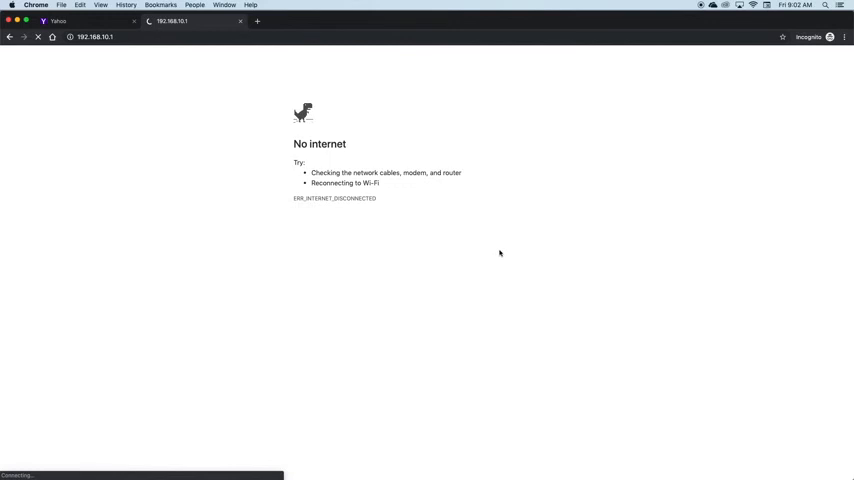
mouse_move(630, 130)
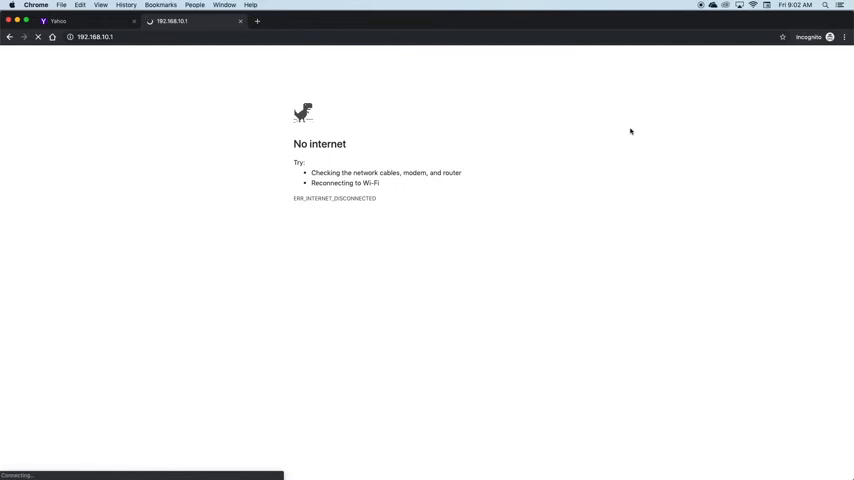
mouse_move(755, 63)
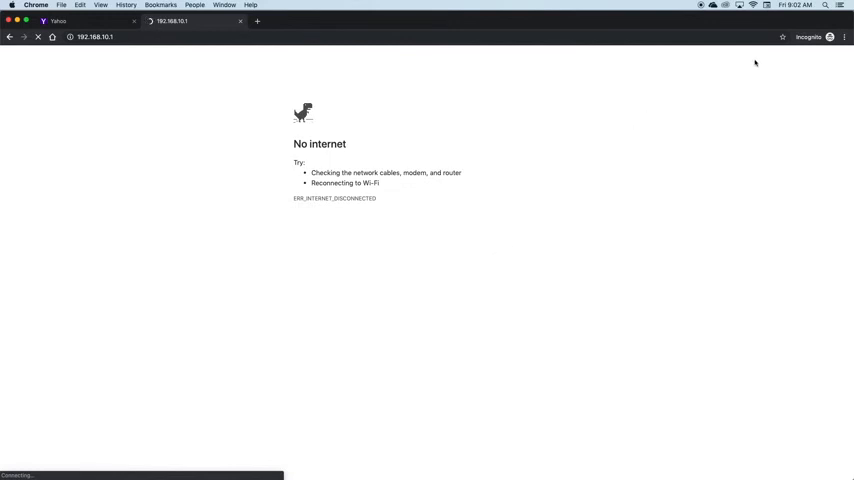
mouse_move(754, 54)
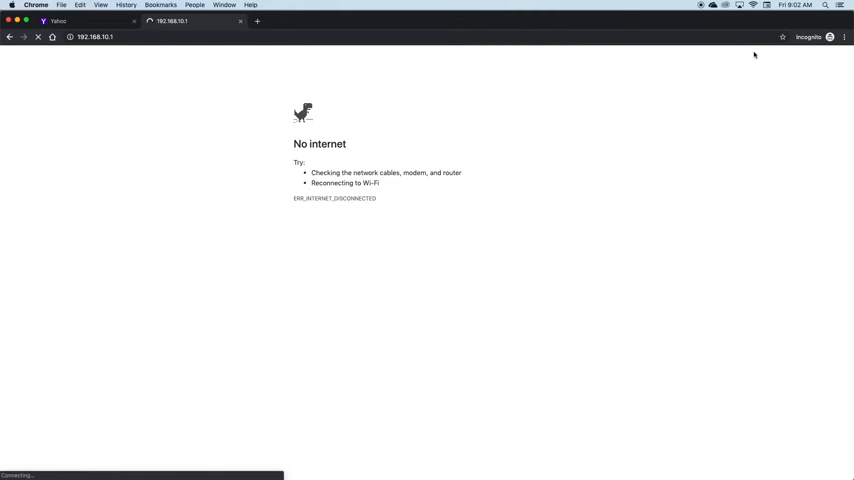
mouse_move(764, 16)
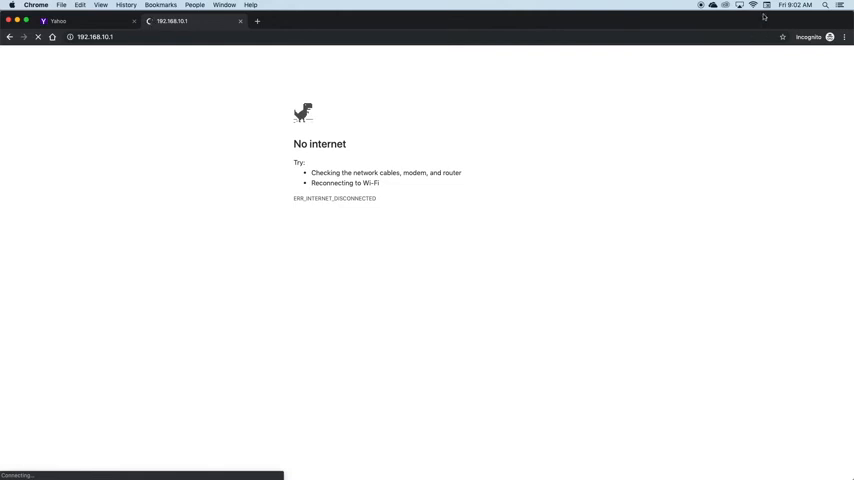